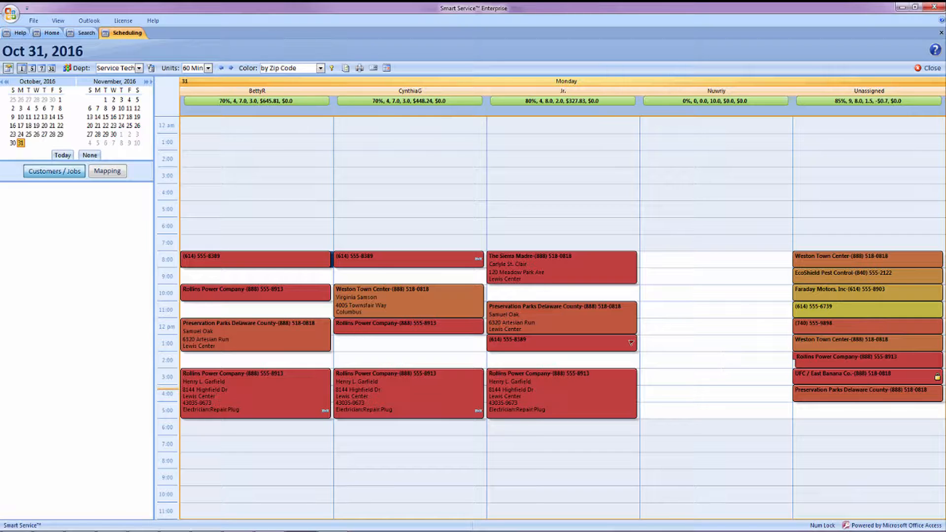
pyautogui.moveTo(51, 34)
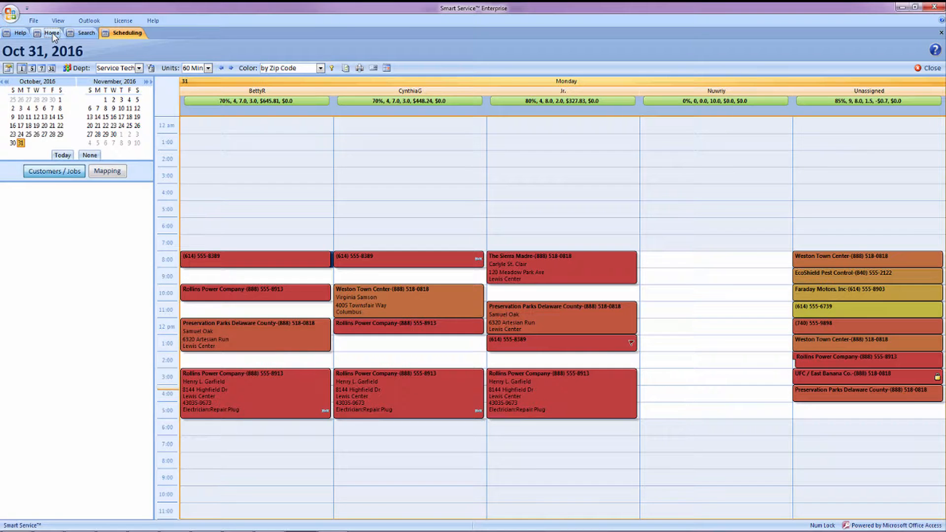
pyautogui.click(49, 34)
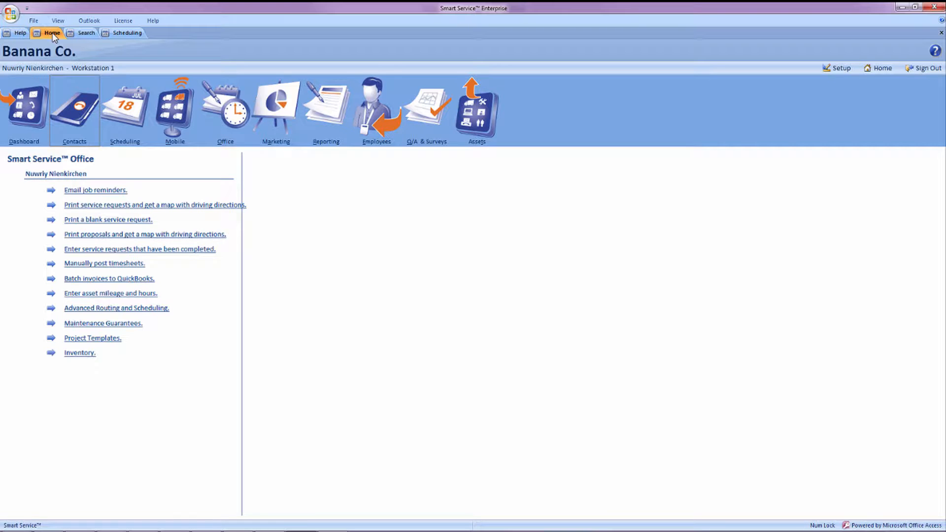
pyautogui.moveTo(376, 107)
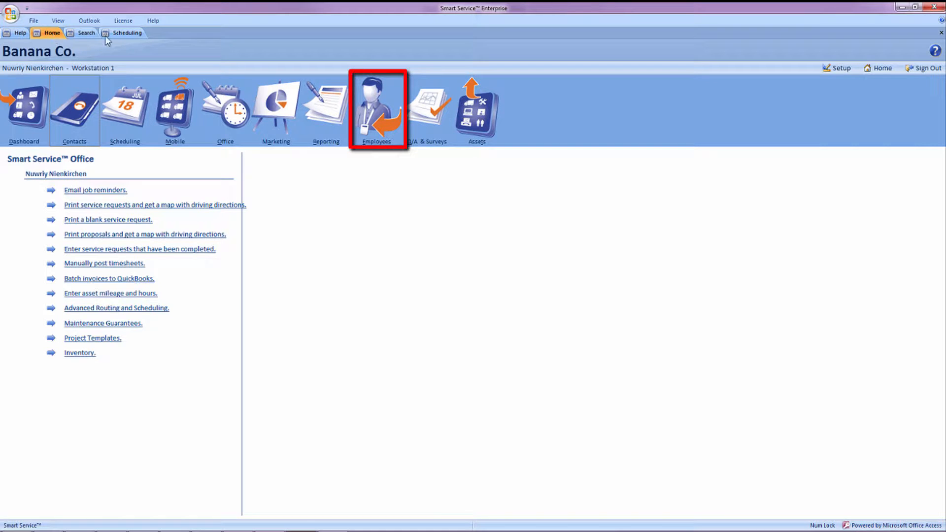
pyautogui.click(376, 104)
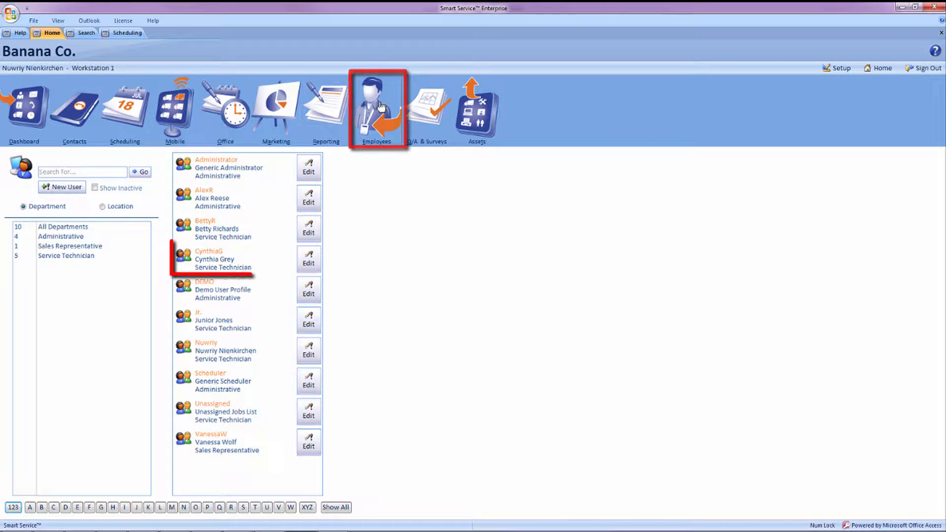
pyautogui.click(308, 259)
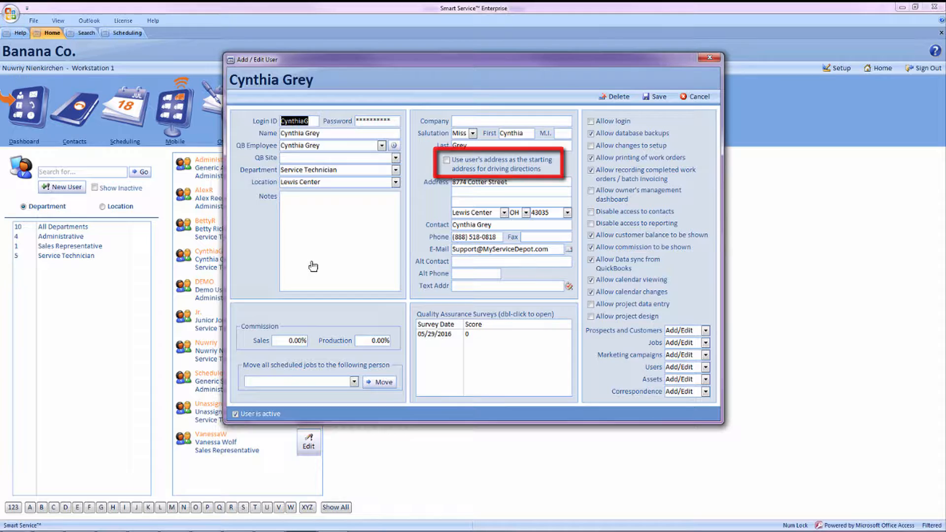
pyautogui.click(694, 97)
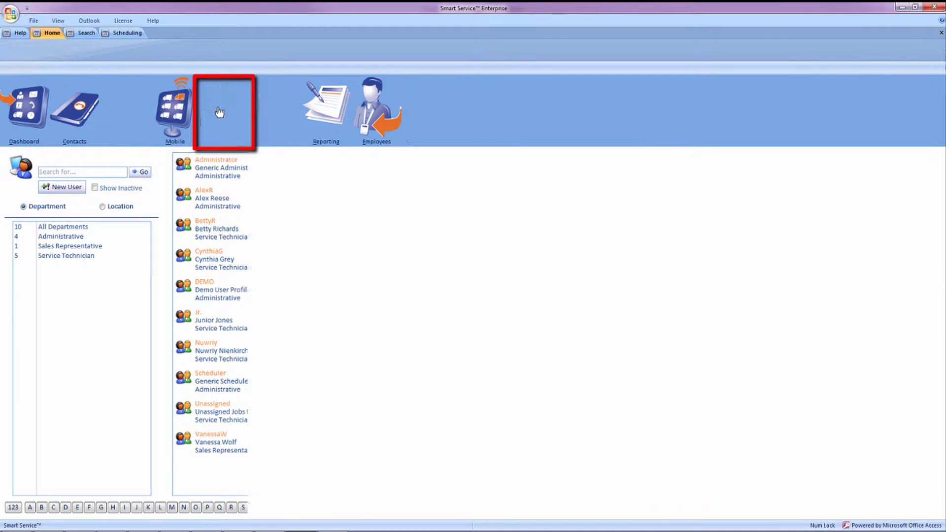
# Show Advanced Routing and Optimization filtered to the Unassigned employee's jobs.
pyautogui.click(224, 110)
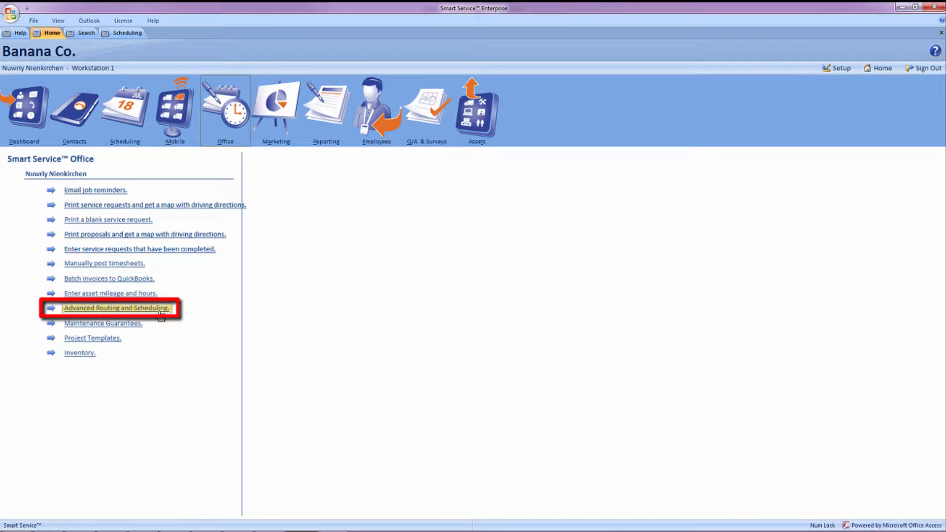
pyautogui.click(116, 308)
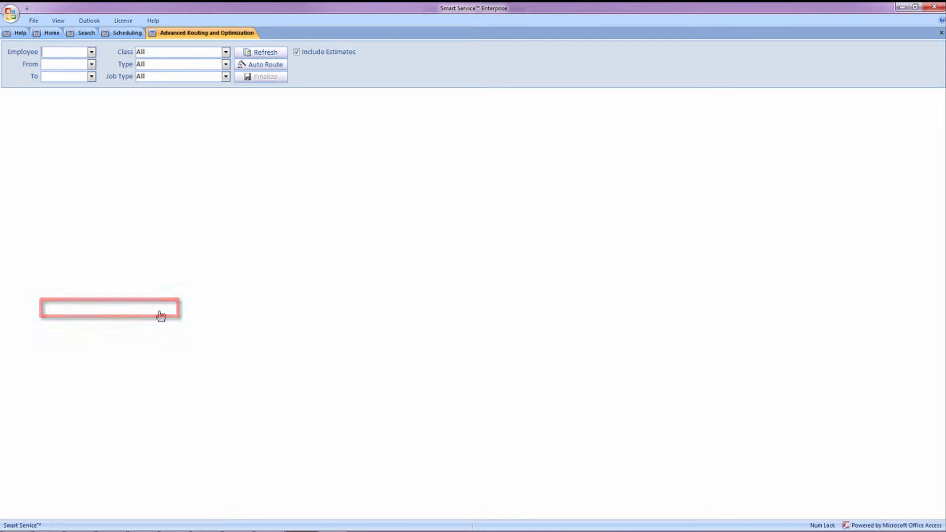
pyautogui.click(91, 51)
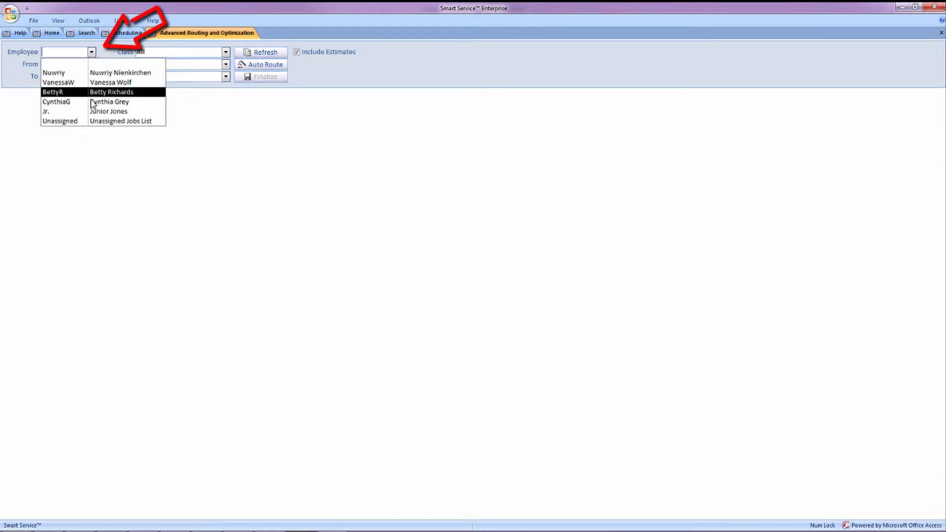
pyautogui.click(64, 120)
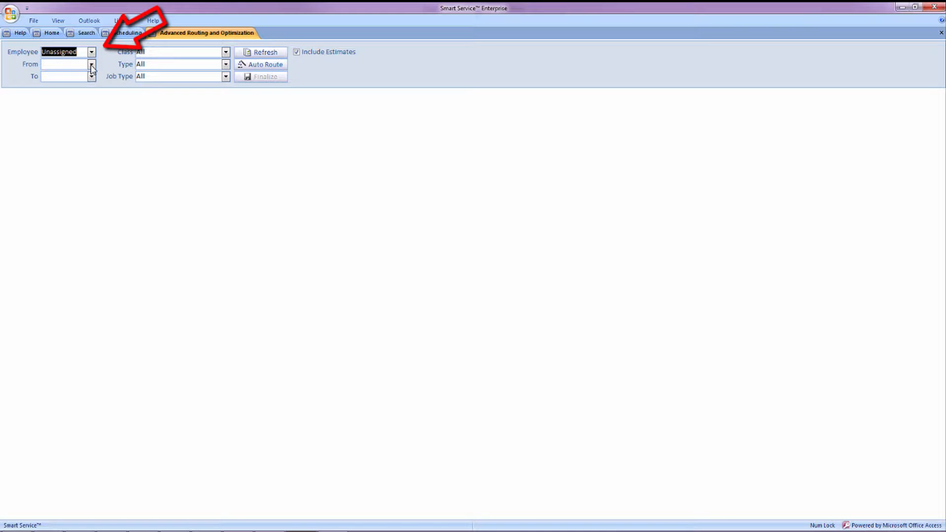
# Load the unassigned jobs for 10/31/2016 and begin Auto Route setup.
pyautogui.click(261, 52)
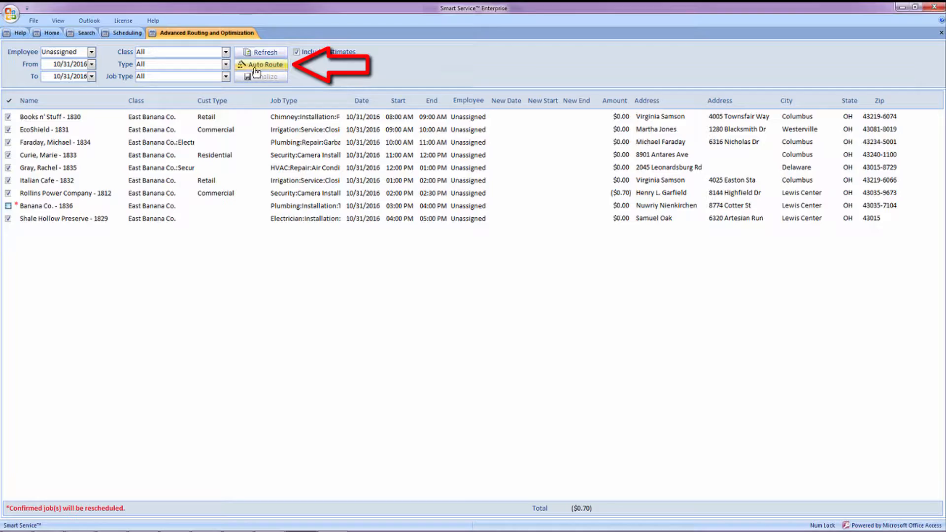
pyautogui.click(264, 64)
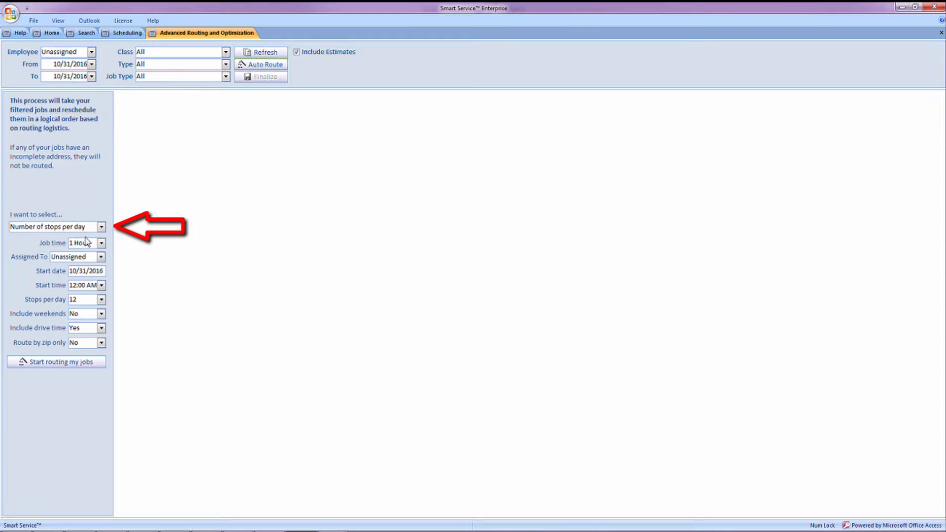
# Limit routing by number of stops per day, 1 Hour job time, assigned to Nuwriy.
pyautogui.click(101, 226)
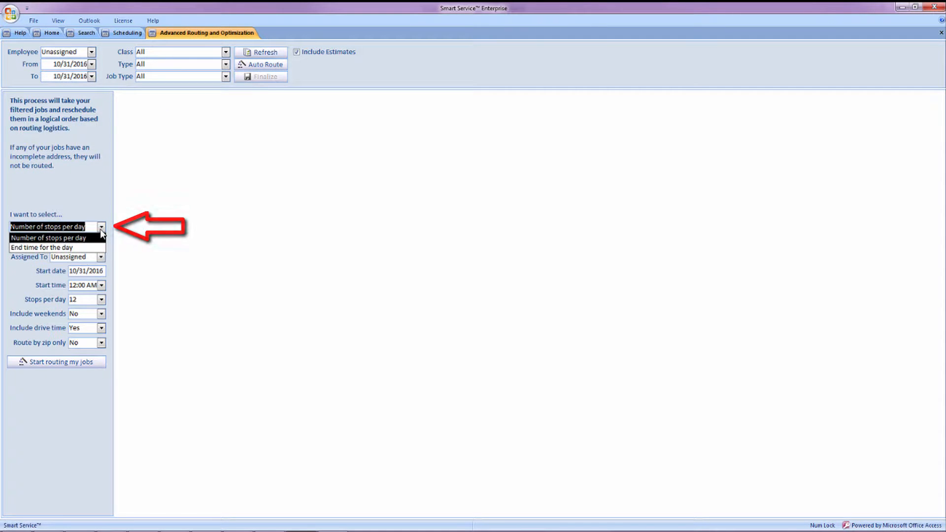
pyautogui.click(50, 237)
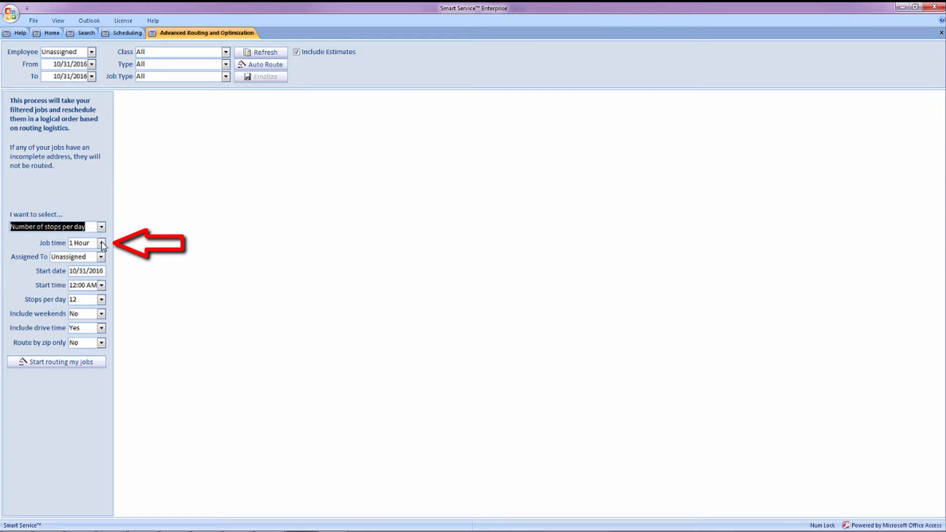
pyautogui.click(101, 242)
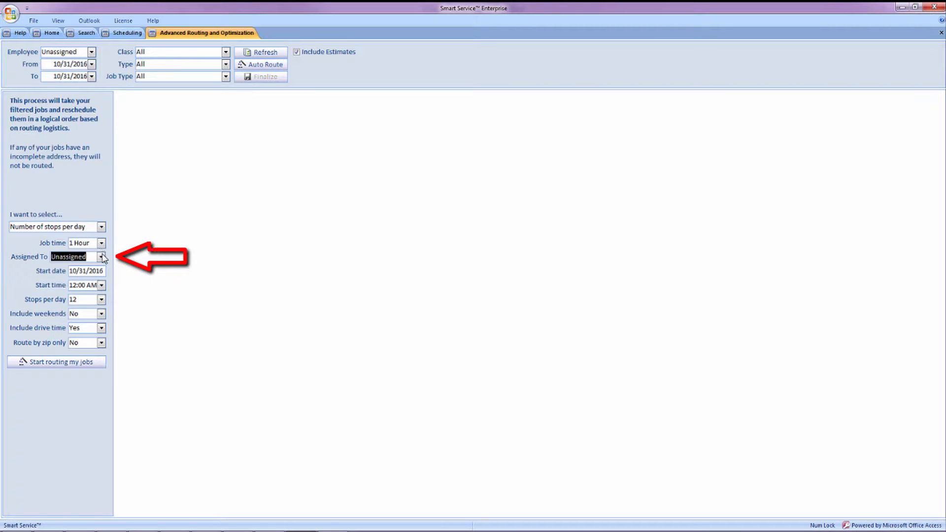
pyautogui.click(101, 256)
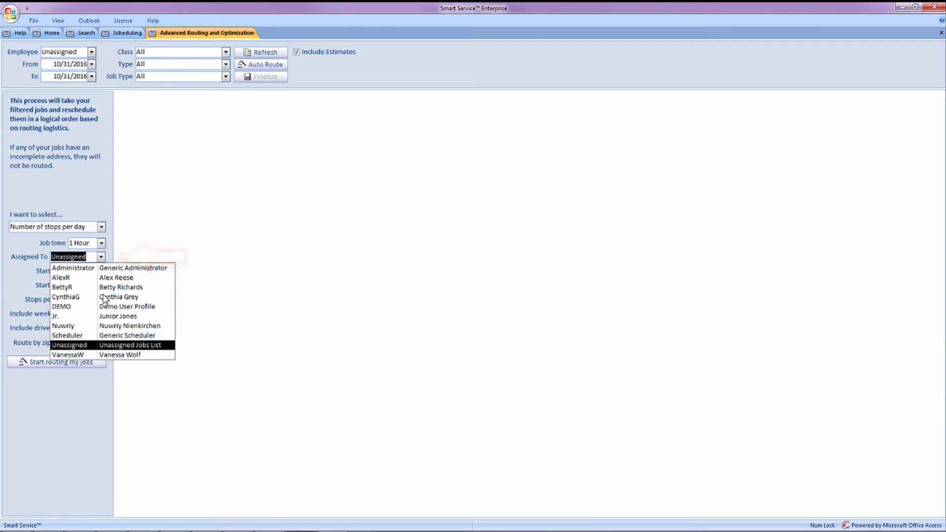
pyautogui.click(63, 325)
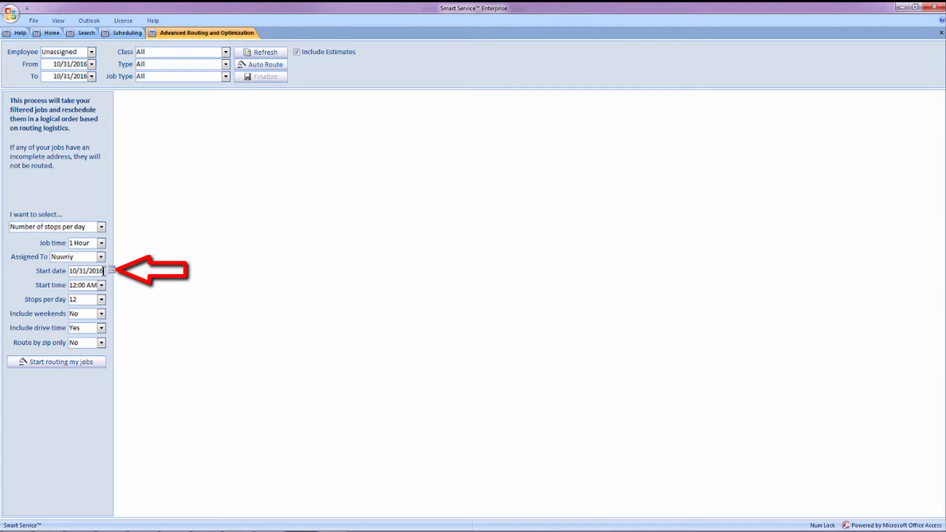
# Start routing 11/01/2016 at 8:00 AM with 12 stops per day.
pyautogui.click(111, 270)
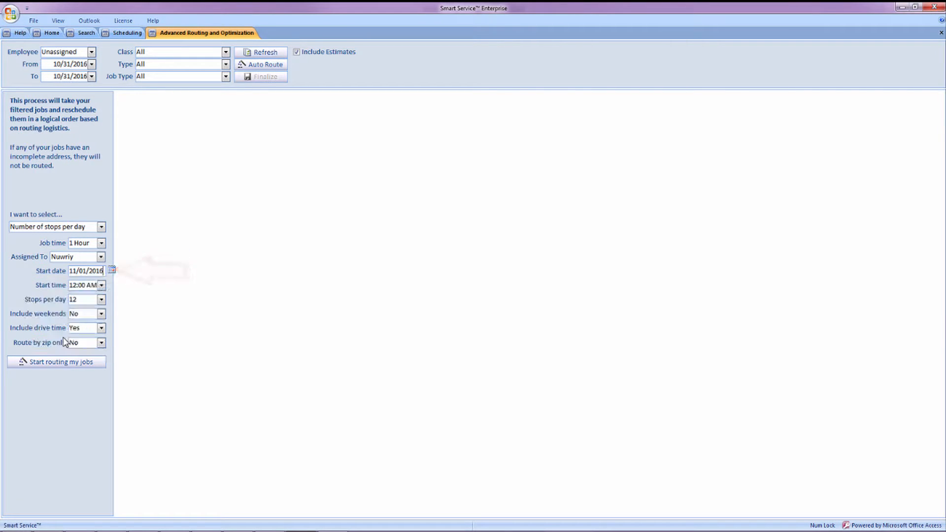
pyautogui.click(101, 284)
pyautogui.write('8')
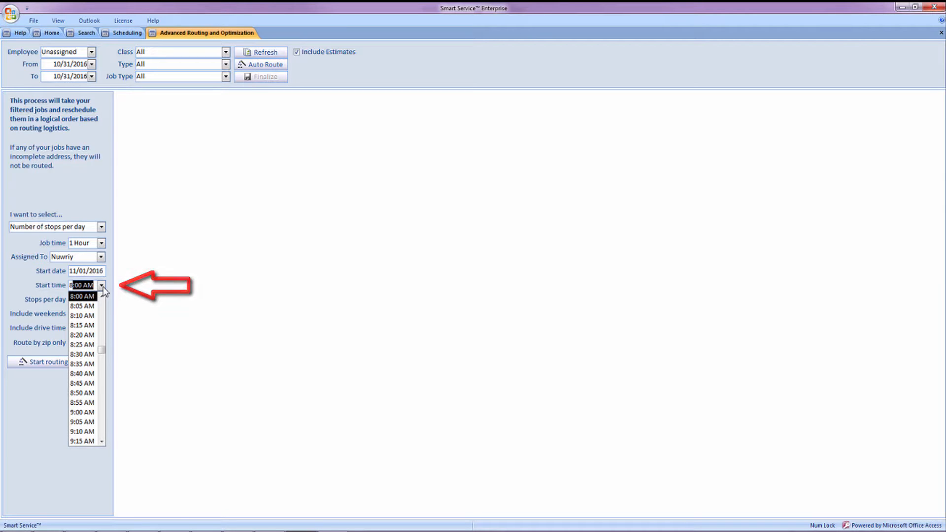
pyautogui.click(80, 296)
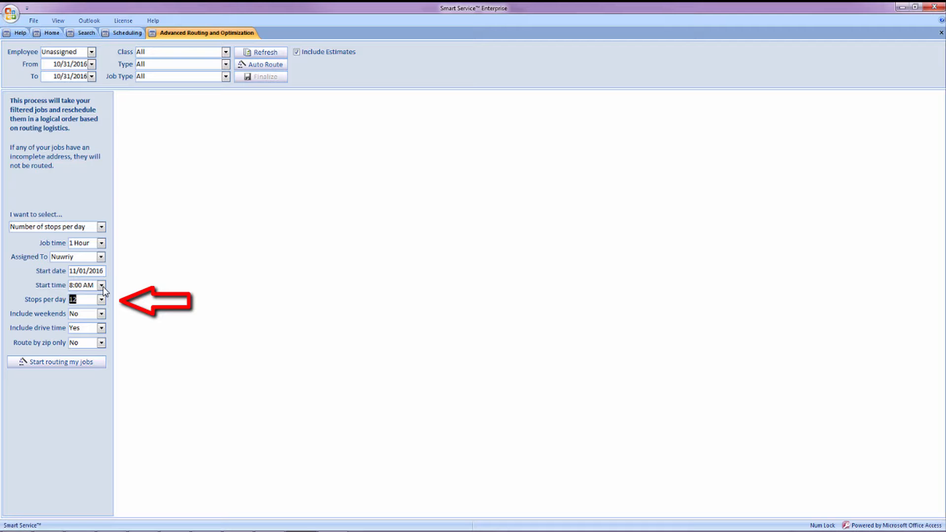
pyautogui.click(102, 300)
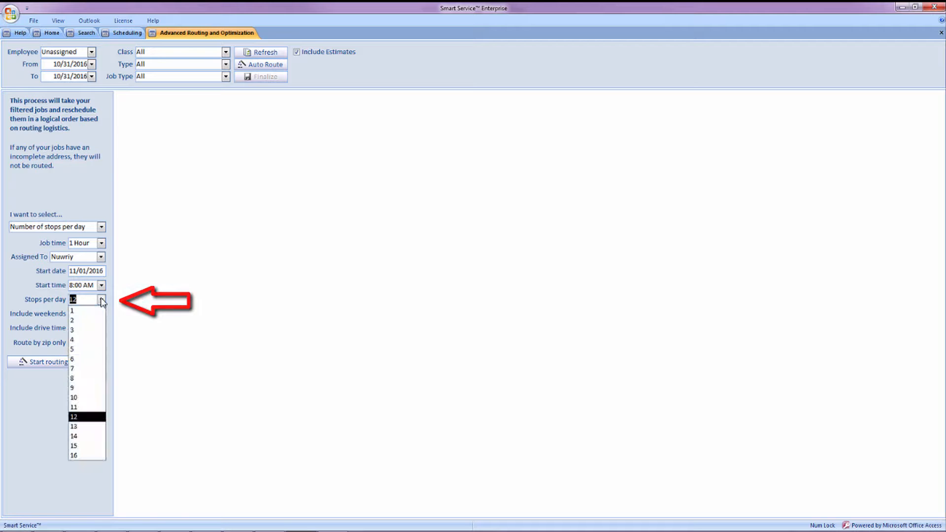
pyautogui.click(82, 415)
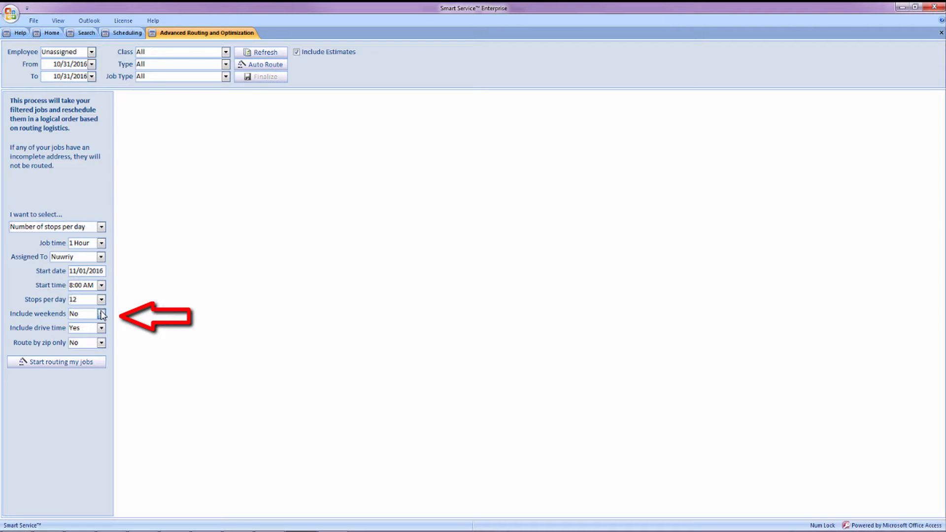
# Exclude weekends, include drive time, and run automatic routing of the jobs.
pyautogui.click(101, 314)
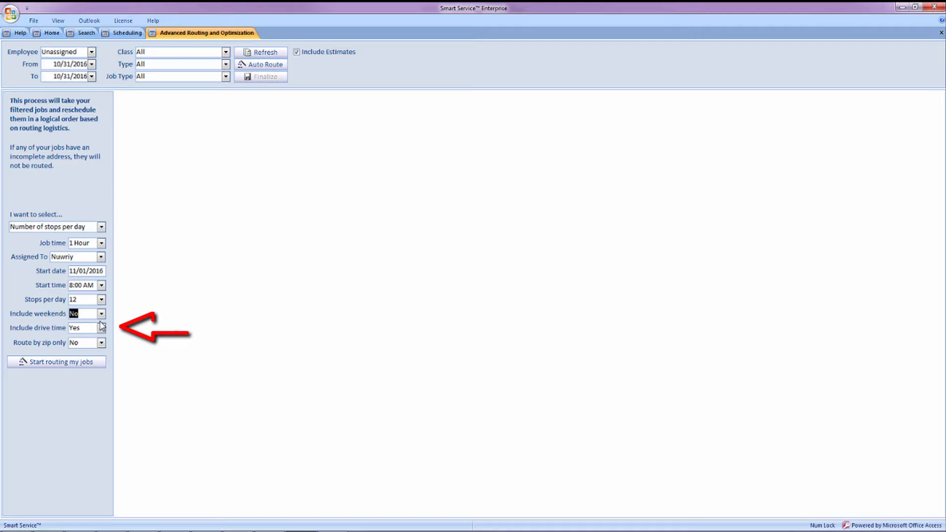
pyautogui.click(101, 329)
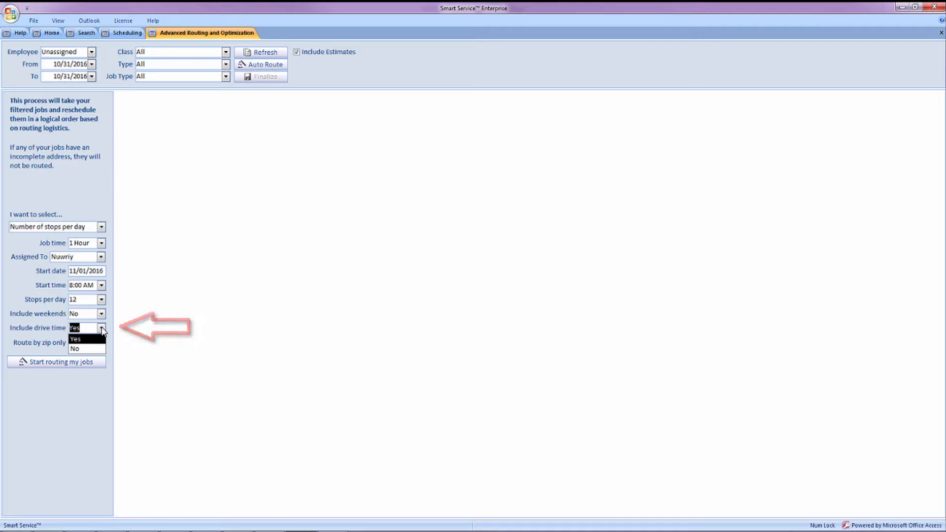
pyautogui.click(101, 343)
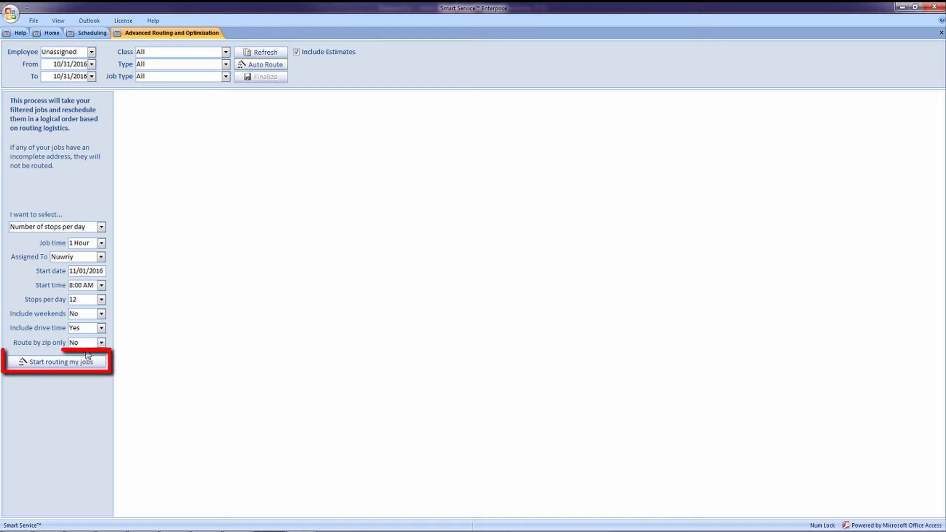
pyautogui.click(57, 363)
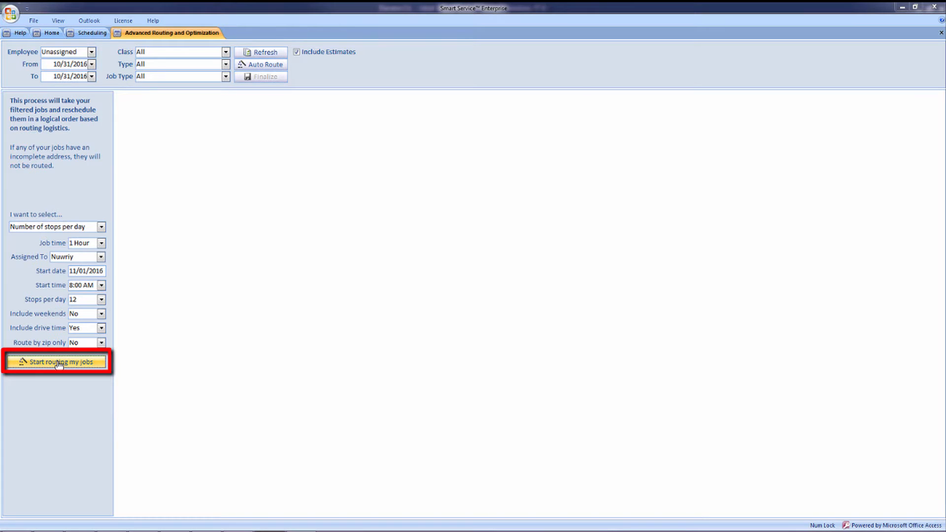
pyautogui.click(57, 363)
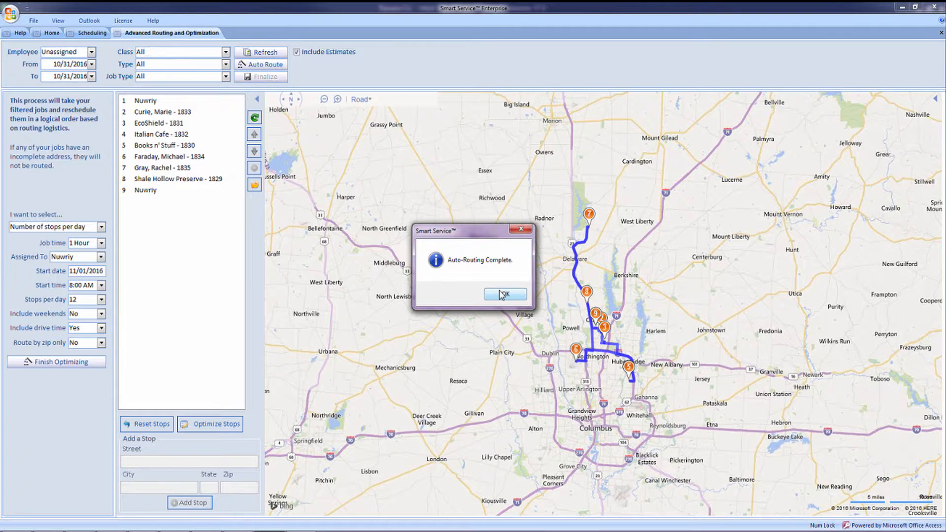
# Dismiss the Auto-Routing Complete notice and finish optimizing Nuwriy's stops.
pyautogui.click(505, 294)
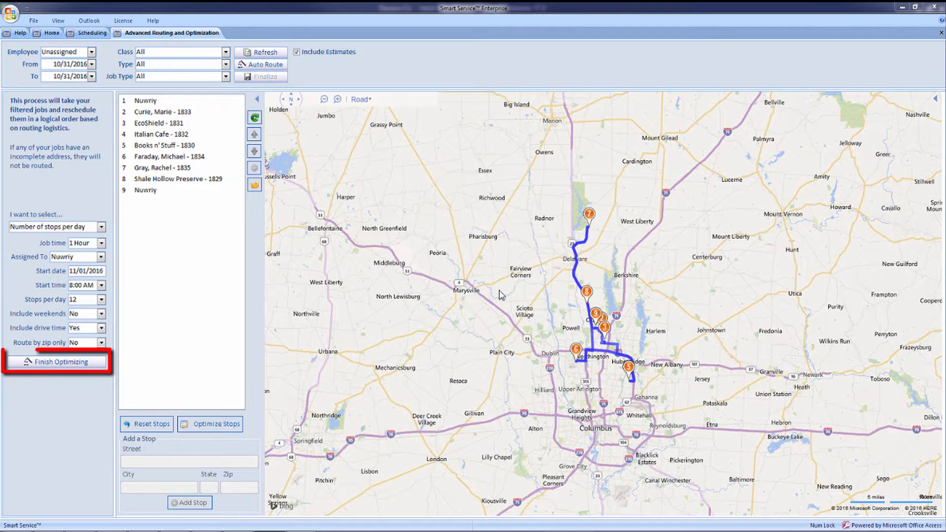
pyautogui.moveTo(152, 352)
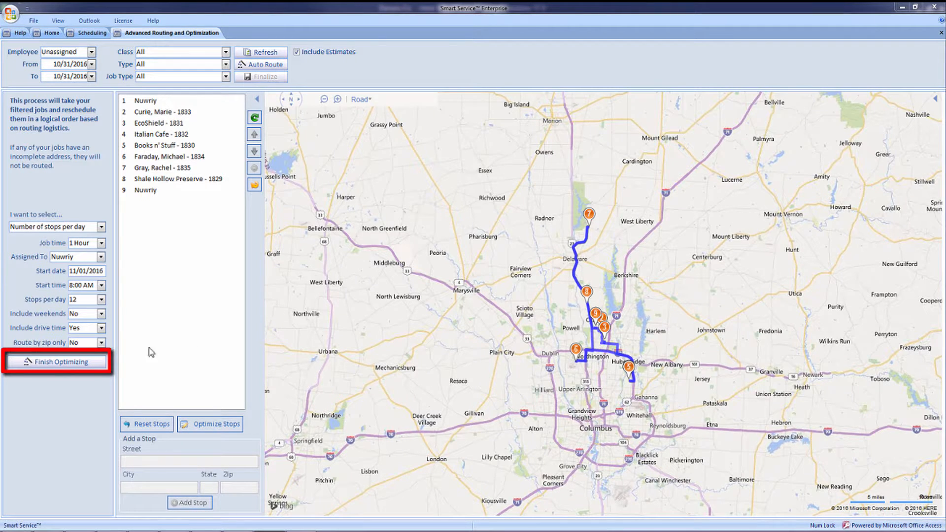
pyautogui.click(58, 363)
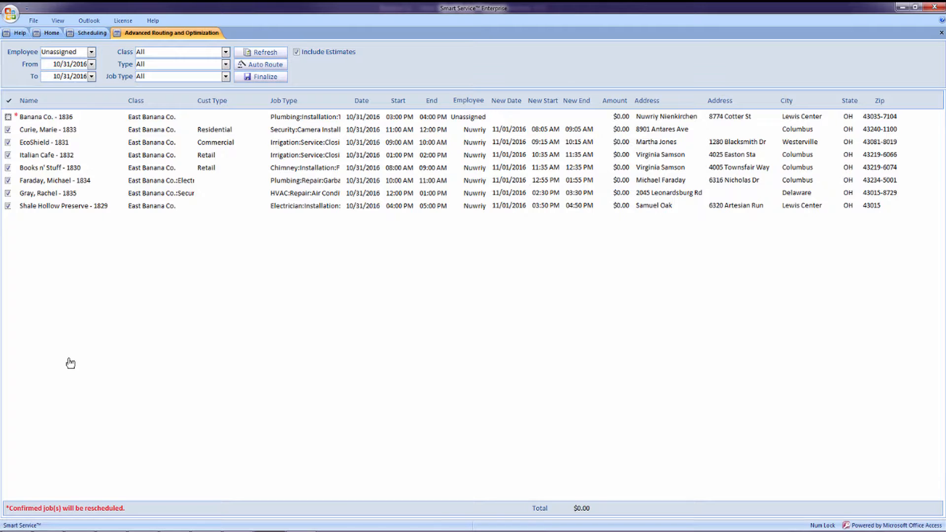
pyautogui.moveTo(6, 497)
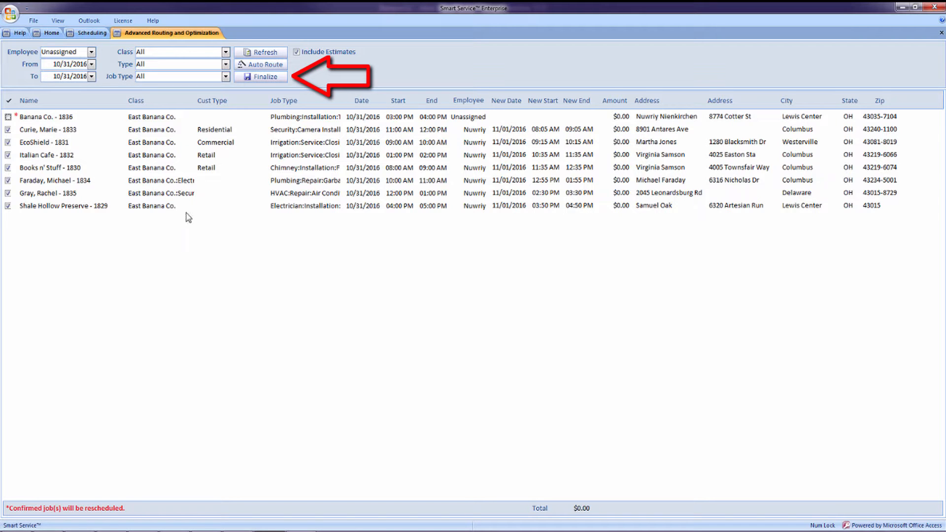
# Finalize the checked jobs with the new 11/01/2016 dates and start times.
pyautogui.click(262, 77)
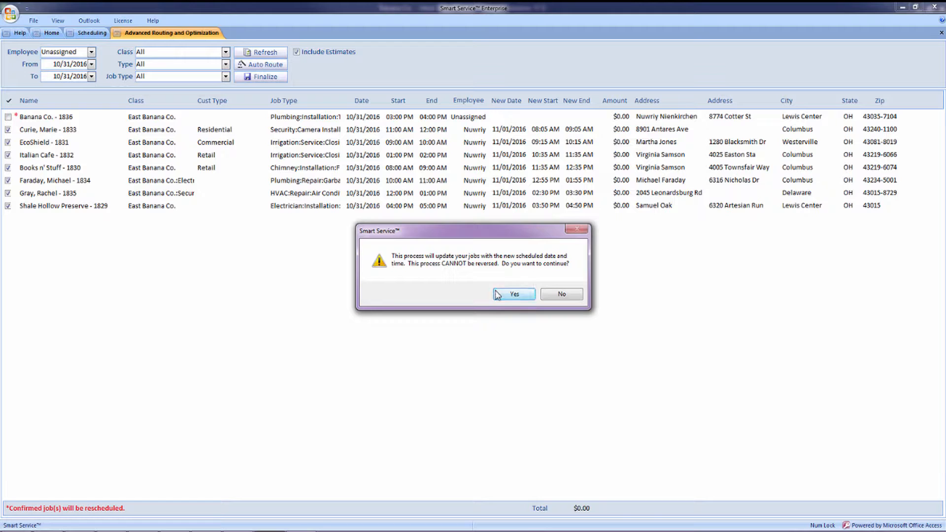
pyautogui.click(515, 294)
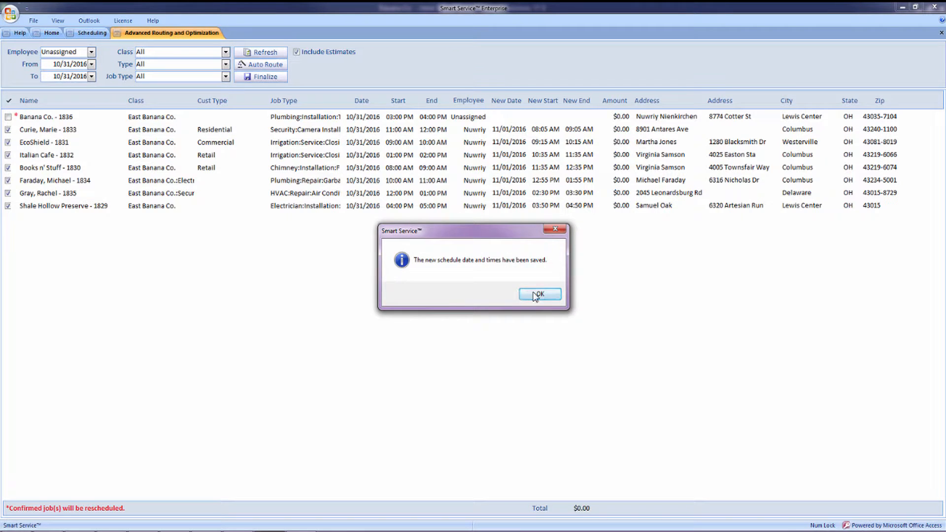
pyautogui.click(540, 294)
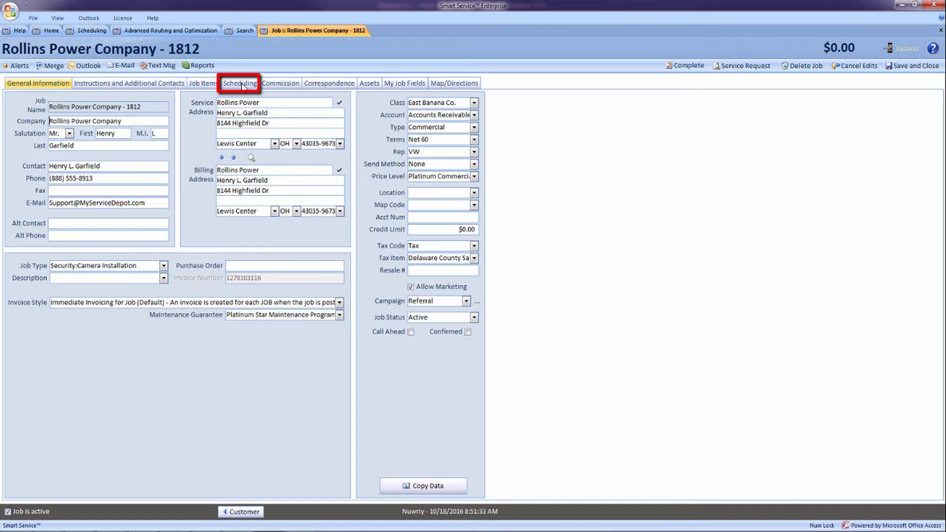
# Show the Rollins Power Company - 1812 job's Scheduling details and launch Smart Find.
pyautogui.click(240, 83)
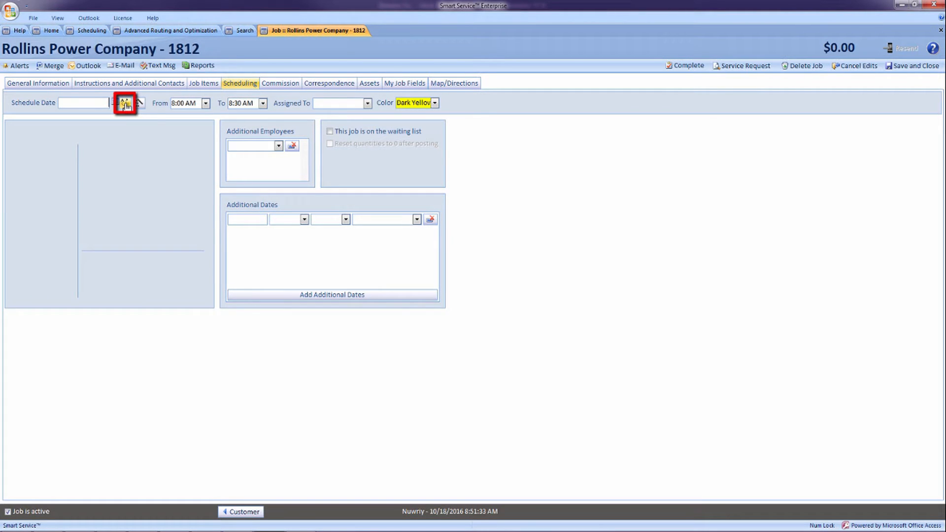
pyautogui.moveTo(126, 107)
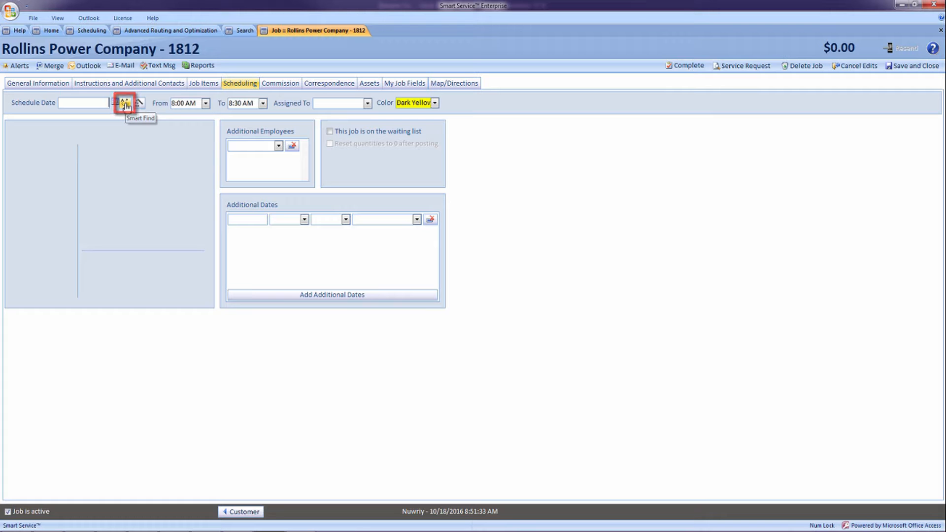
pyautogui.click(126, 103)
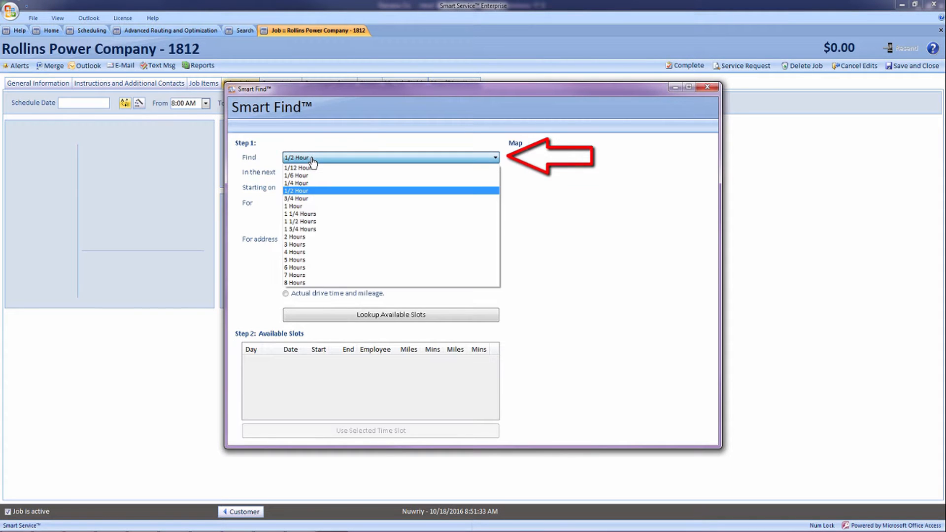
# Look up 1/2 Hour slots within 10 Days for the Service Technician department using actual drive time.
pyautogui.click(295, 191)
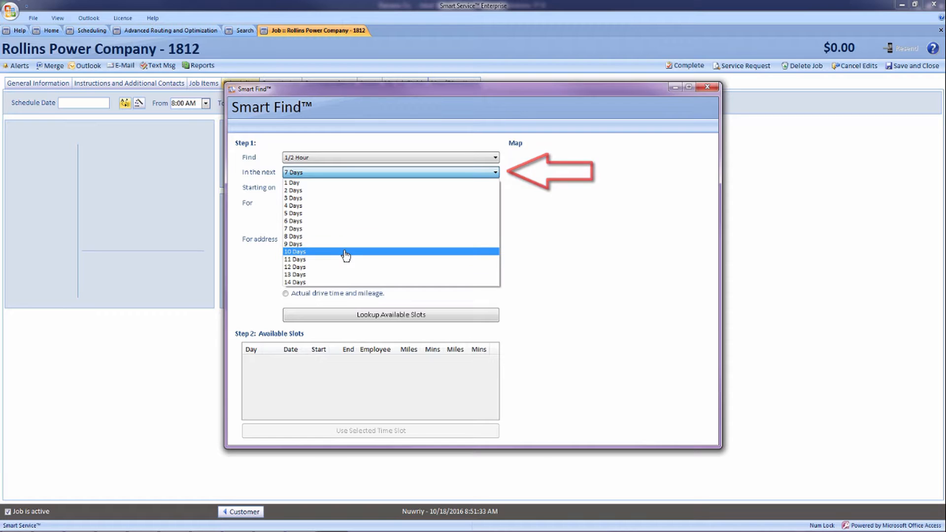
pyautogui.click(295, 252)
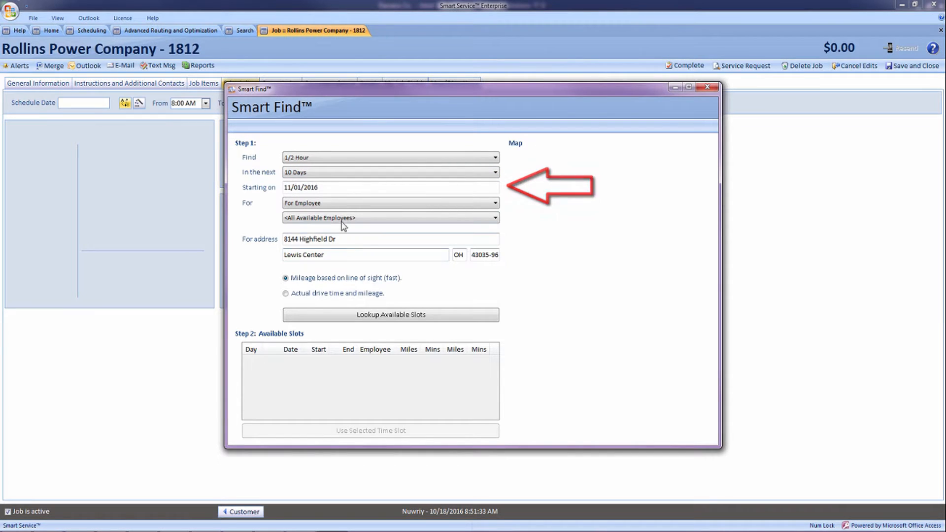
pyautogui.click(347, 187)
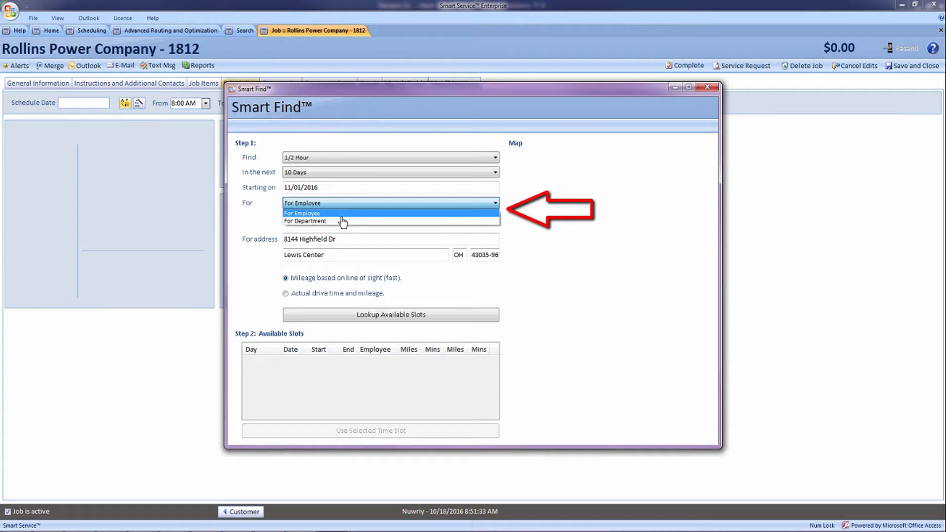
pyautogui.click(305, 221)
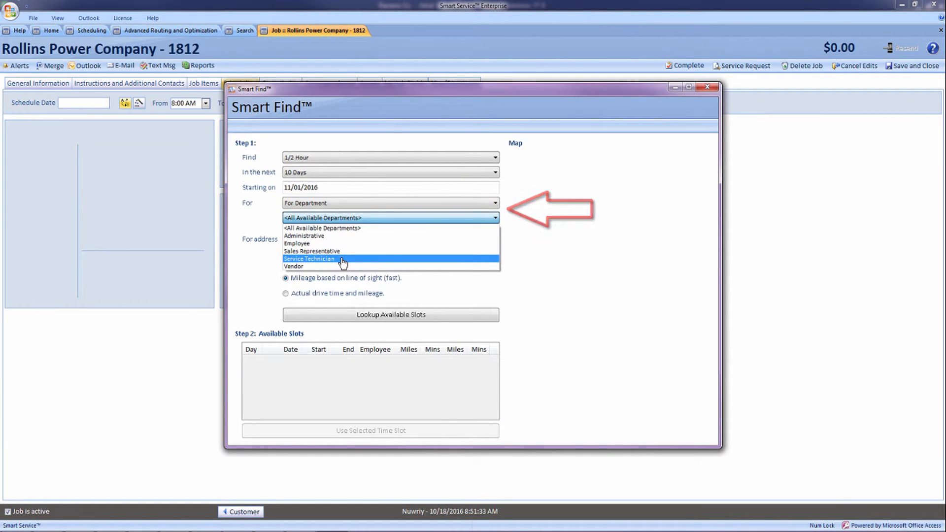
pyautogui.click(309, 259)
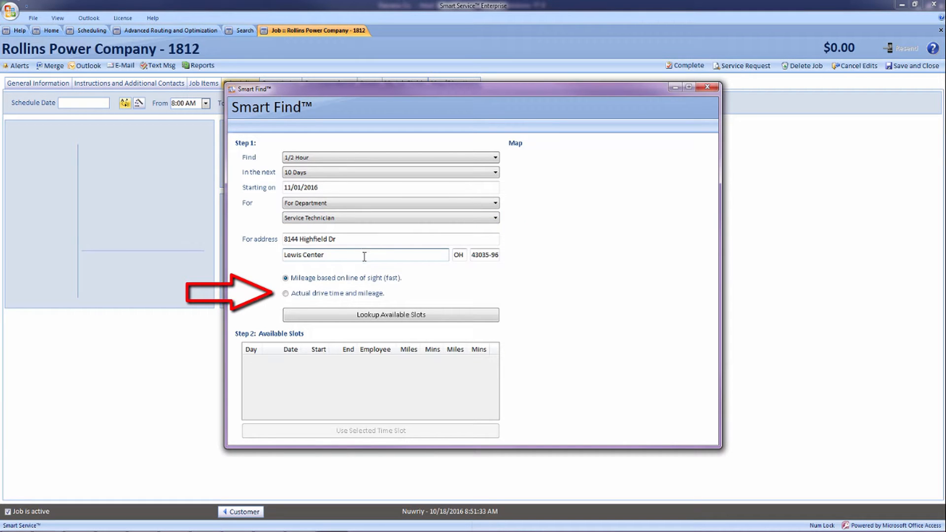
pyautogui.click(285, 294)
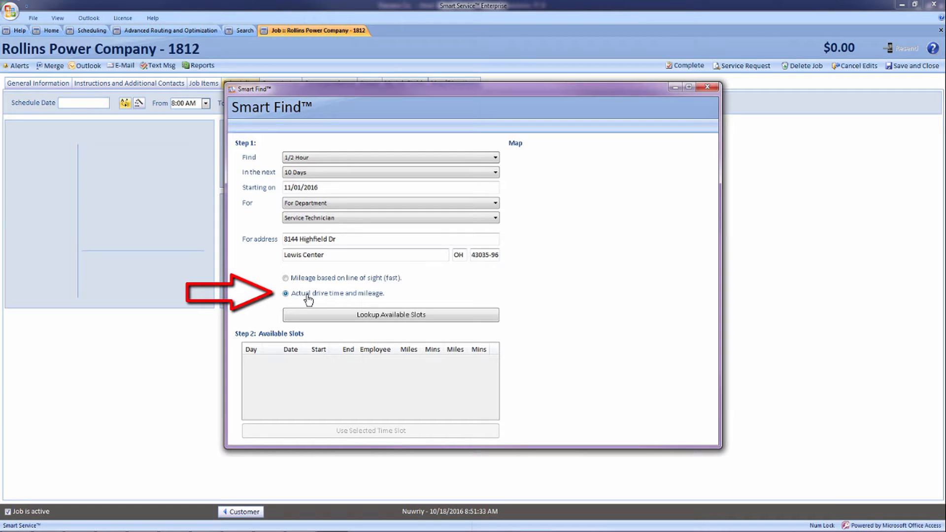
pyautogui.click(390, 315)
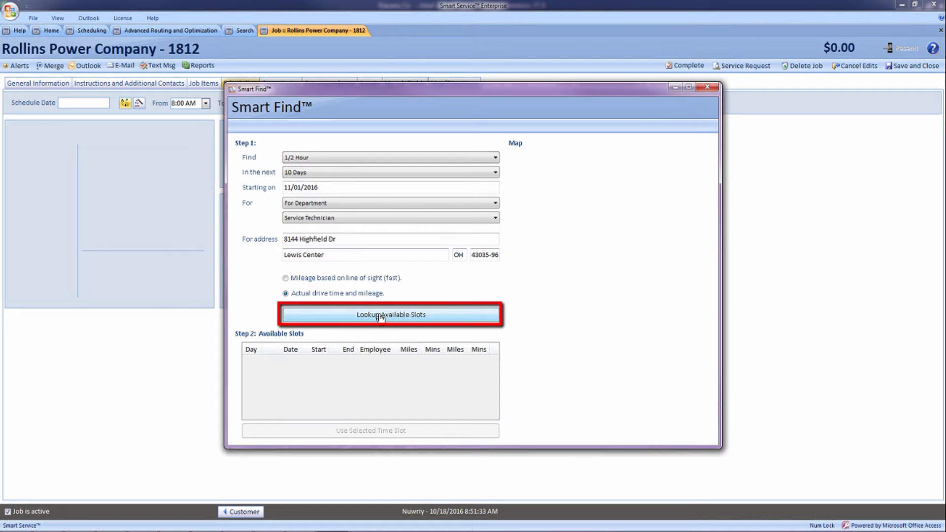
pyautogui.click(379, 315)
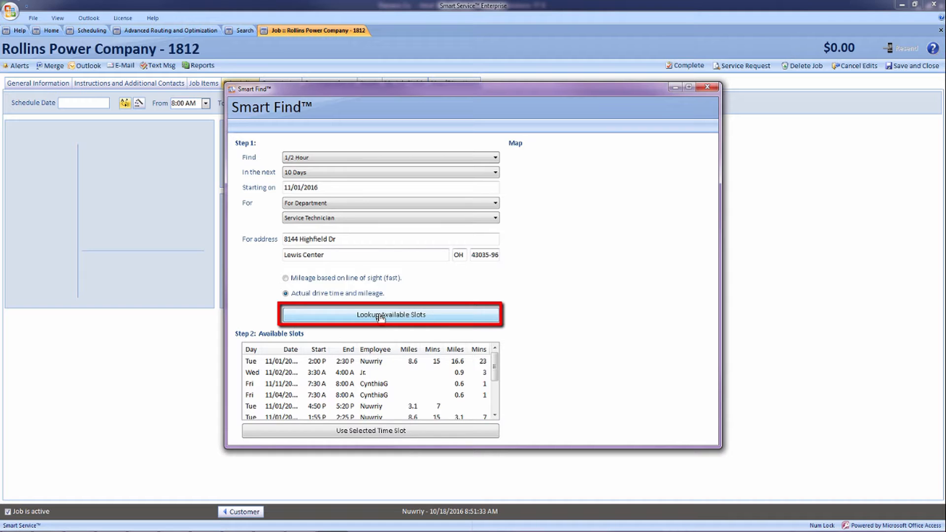
# Select the first slot, Tue 2:00–2:30 PM with Nuwriy on 11/01, showing its route map.
pyautogui.click(390, 315)
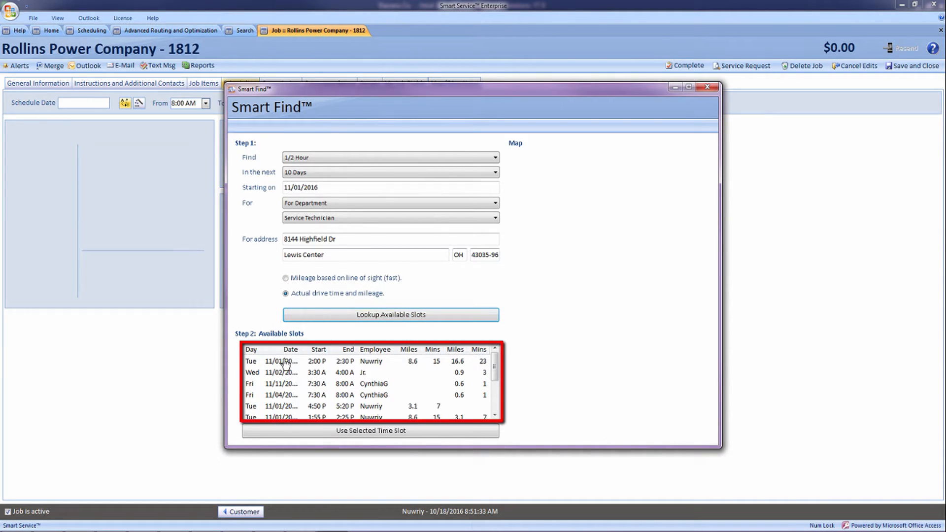
pyautogui.moveTo(337, 366)
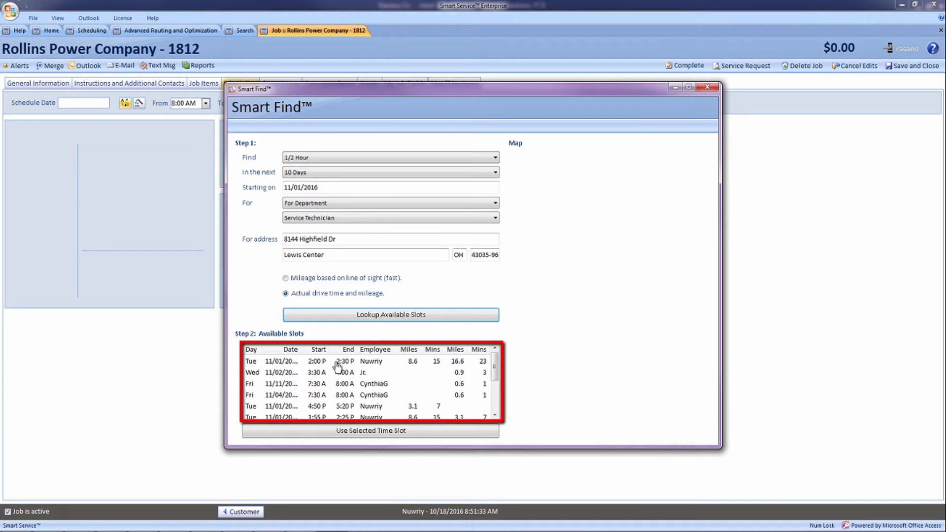
pyautogui.moveTo(402, 363)
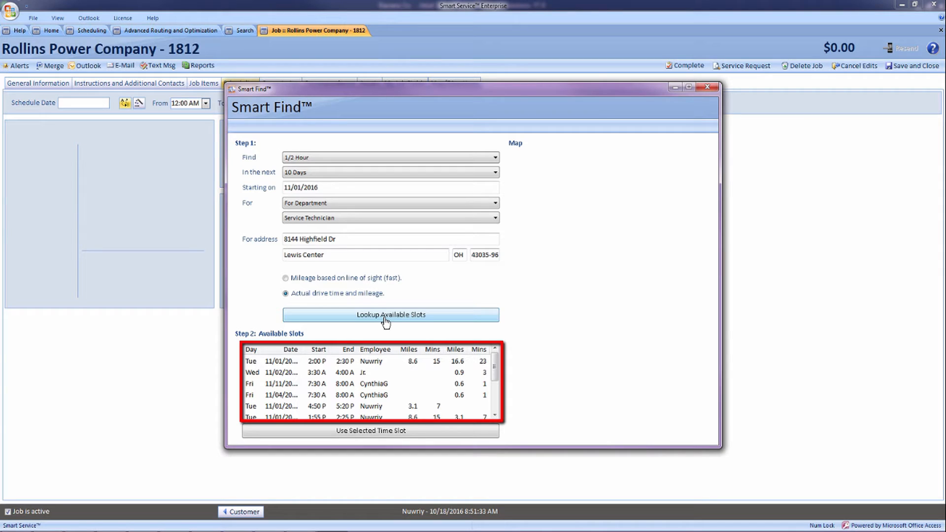
pyautogui.click(391, 315)
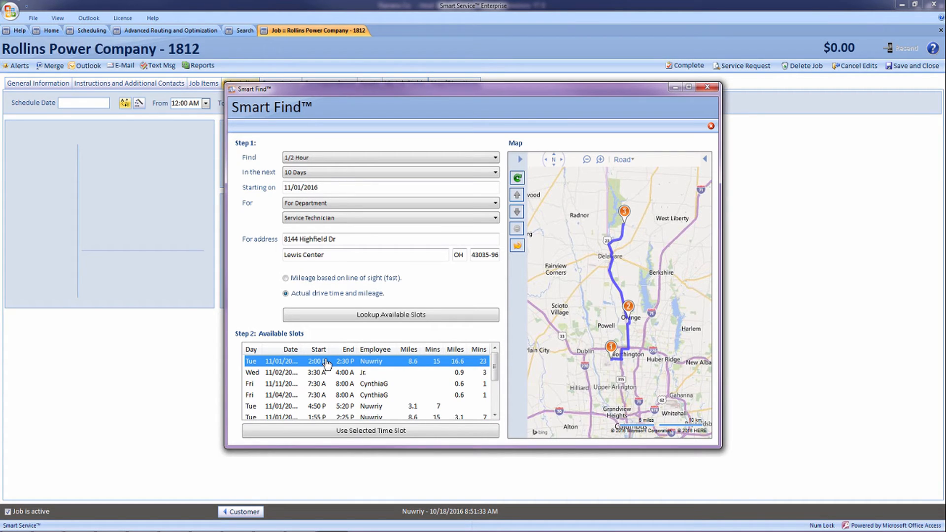
pyautogui.moveTo(578, 329)
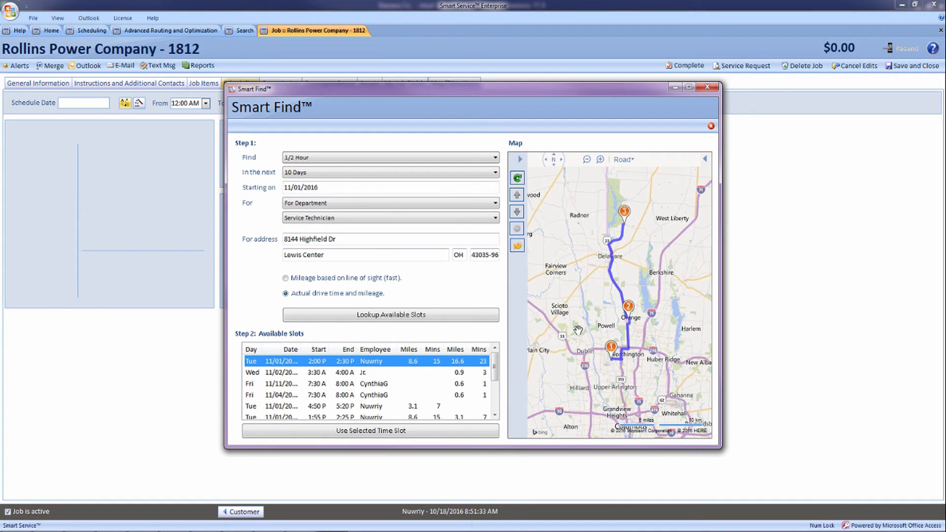
pyautogui.moveTo(575, 329)
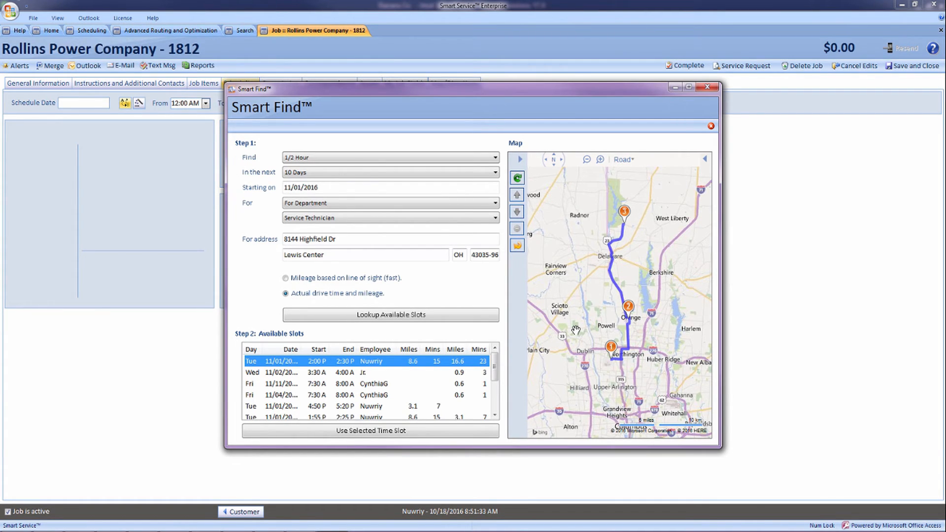
# Apply the Tuesday Nov/01/16 slot to the Rollins Power Company job with Nuwriy assigned.
pyautogui.click(371, 431)
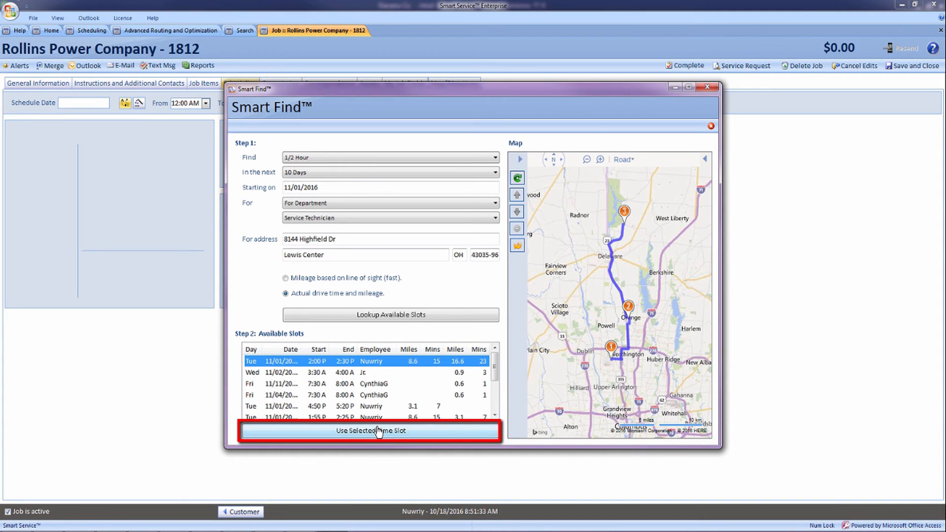
pyautogui.click(376, 431)
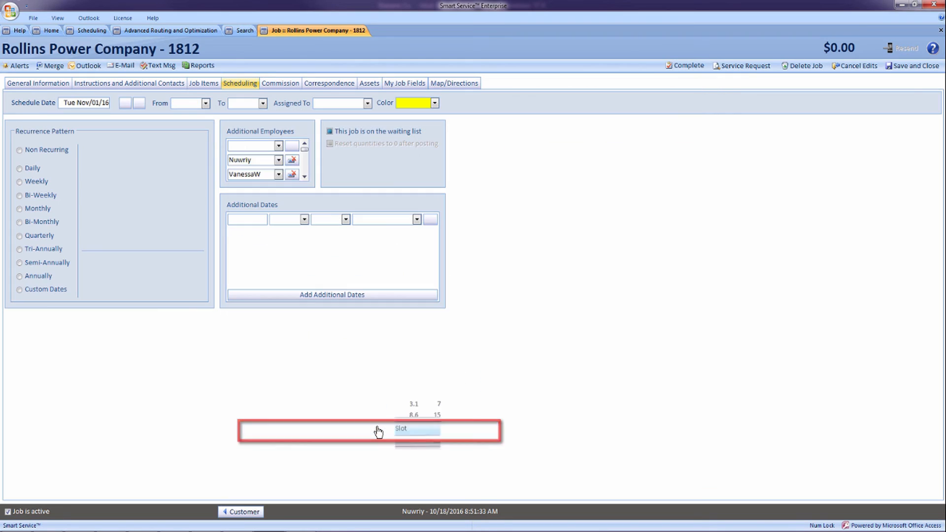